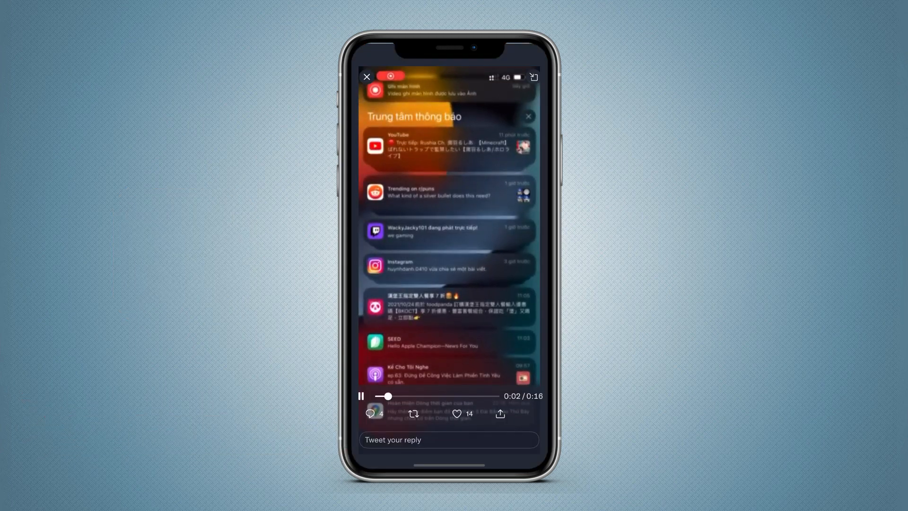
- Share the video tweet to Twitter Video Downloader V2.6 and dismiss its outdated-shortcut error
left_click(500, 413)
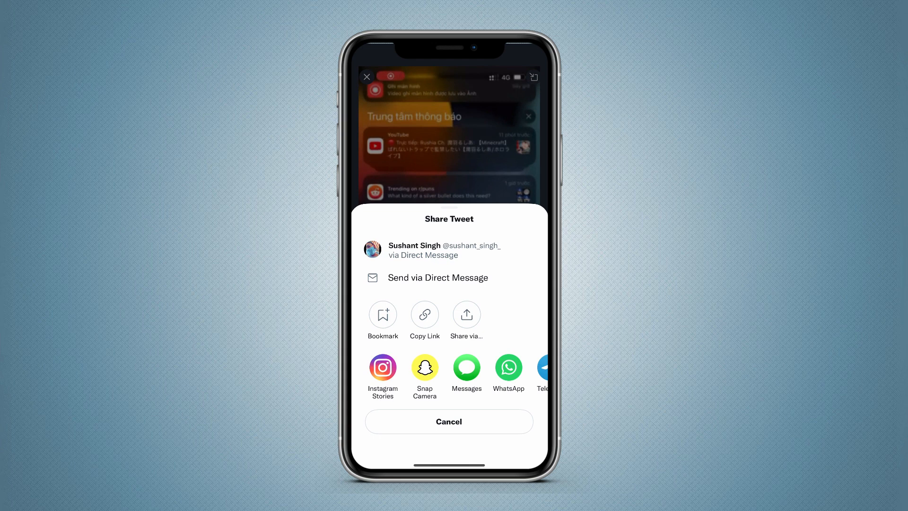
left_click(467, 314)
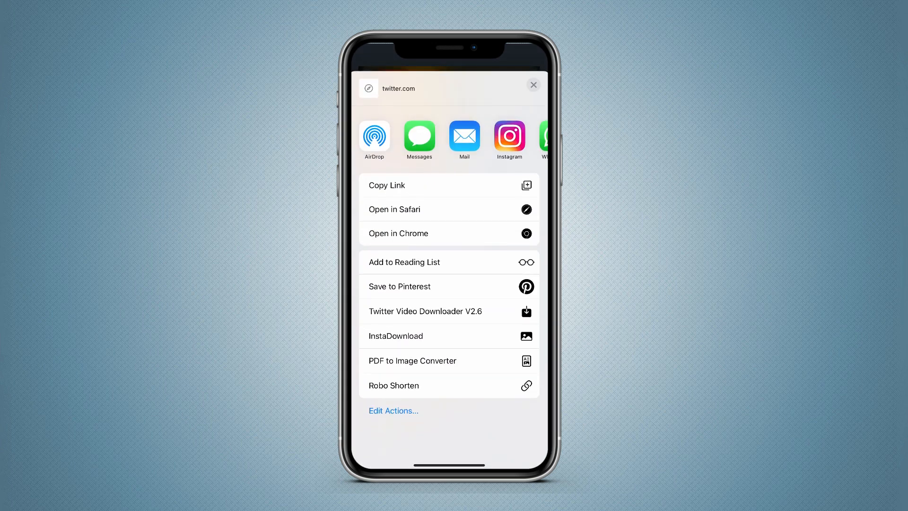
left_click(425, 311)
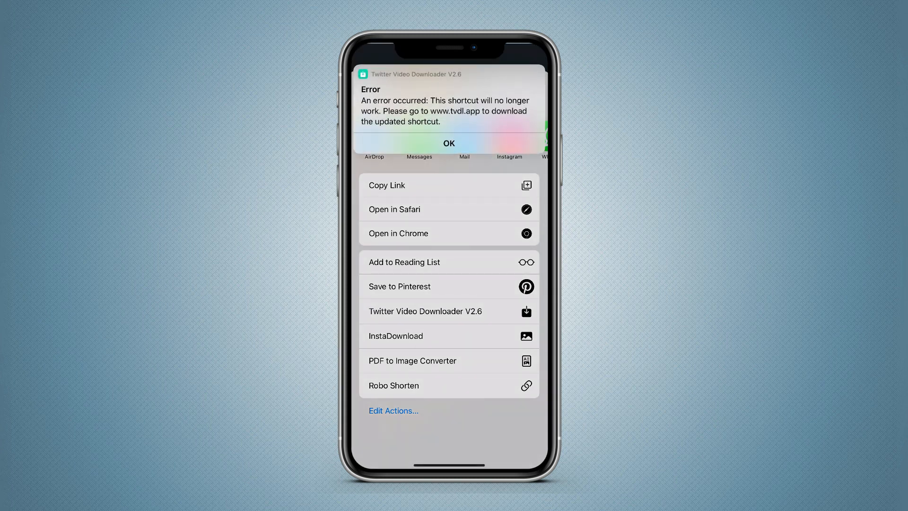
left_click(449, 143)
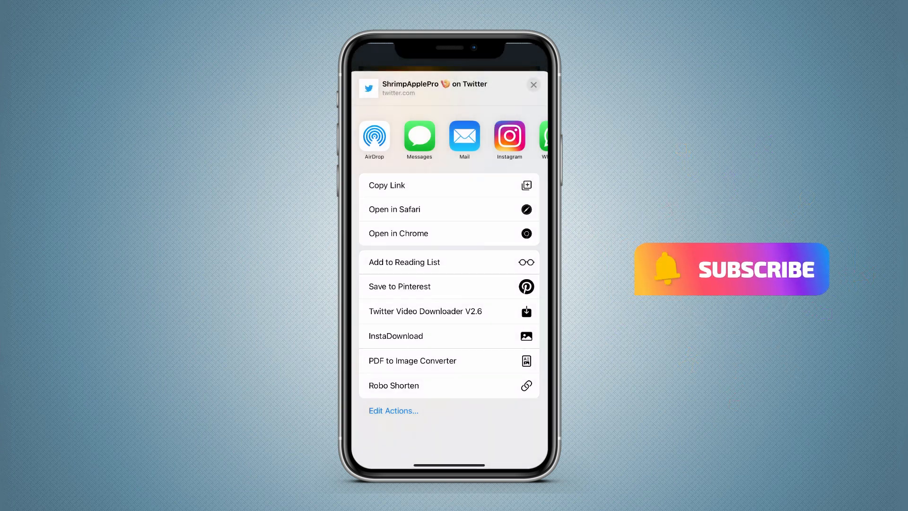
left_click(532, 85)
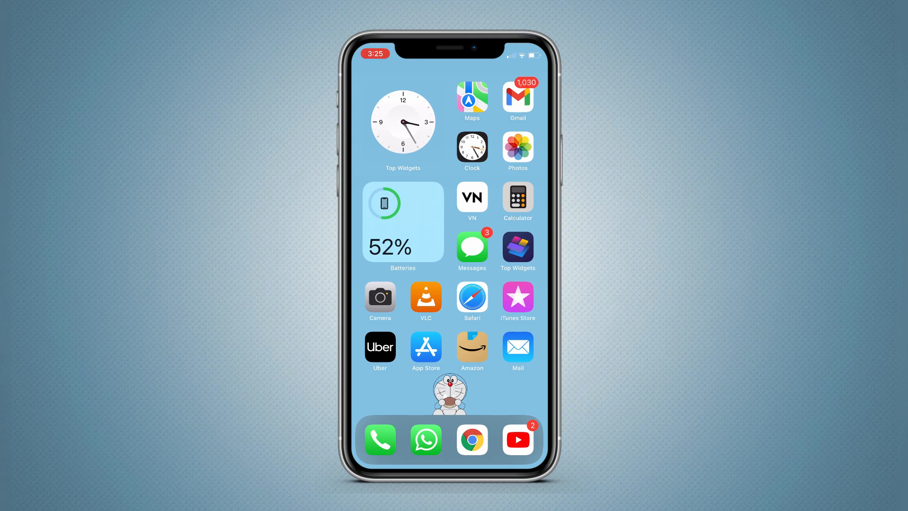
- Search the App Store for "explore" and open the Explore: Save with Link result
left_click(426, 350)
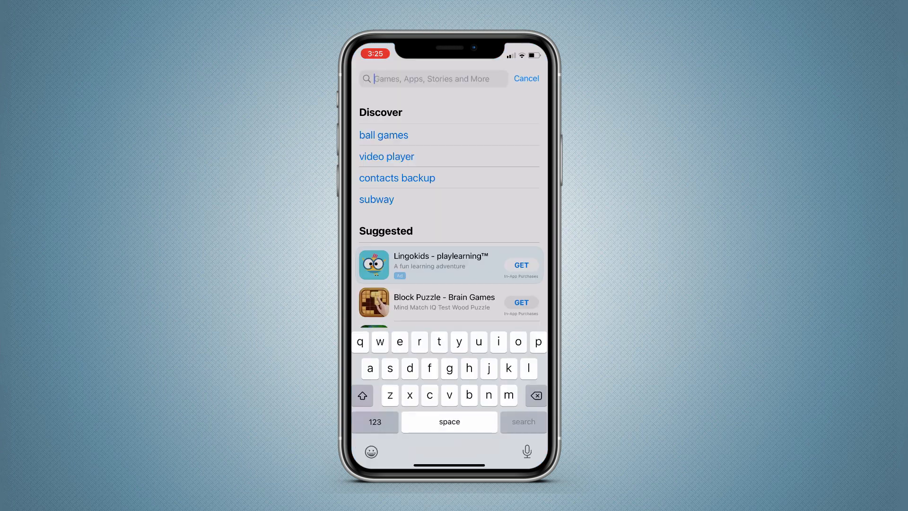
type("explore")
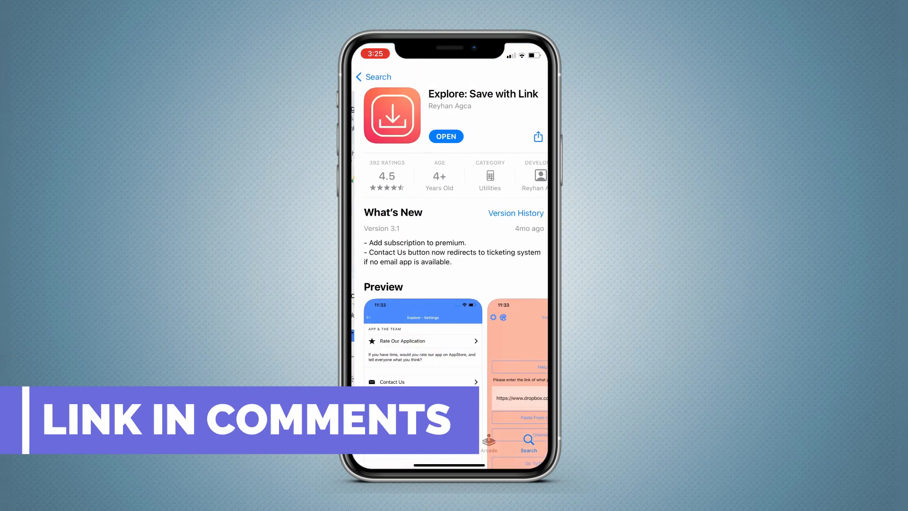
left_click(446, 136)
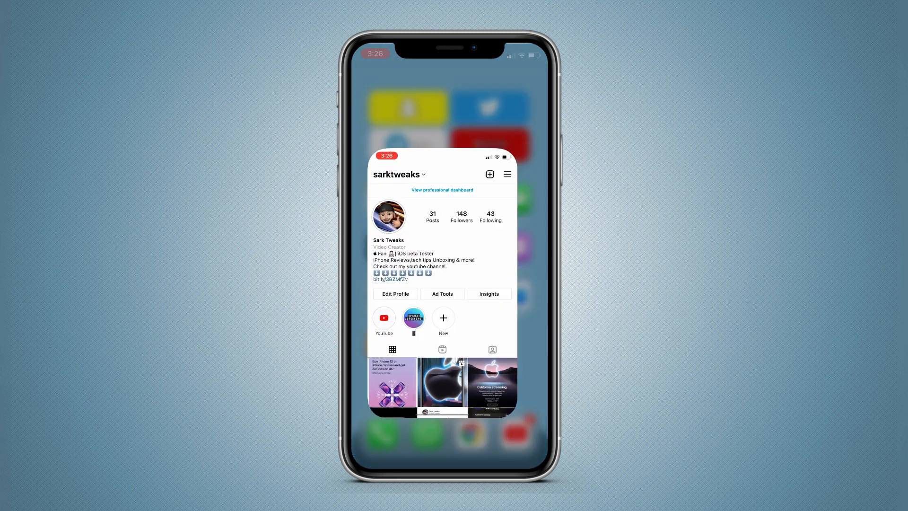
- Open the festive-offer iPhone 12 post and copy its link from the ••• menu
left_click(393, 383)
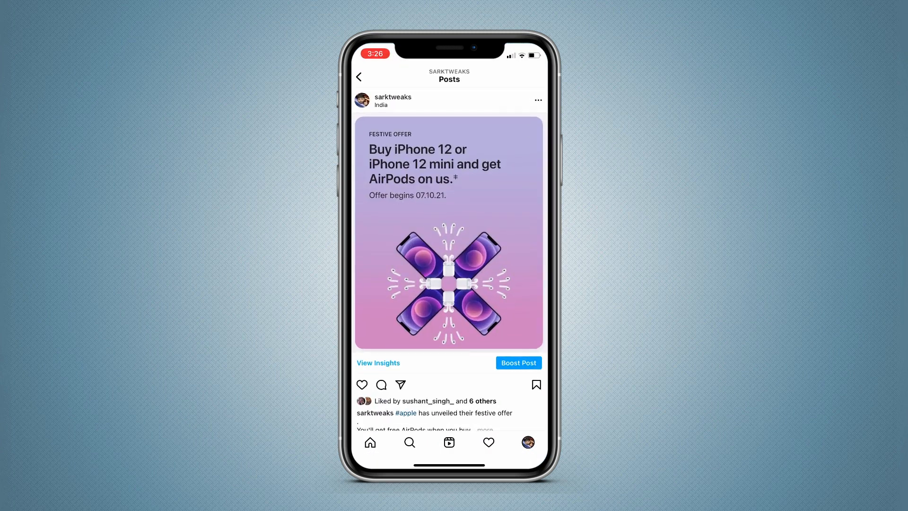
left_click(537, 99)
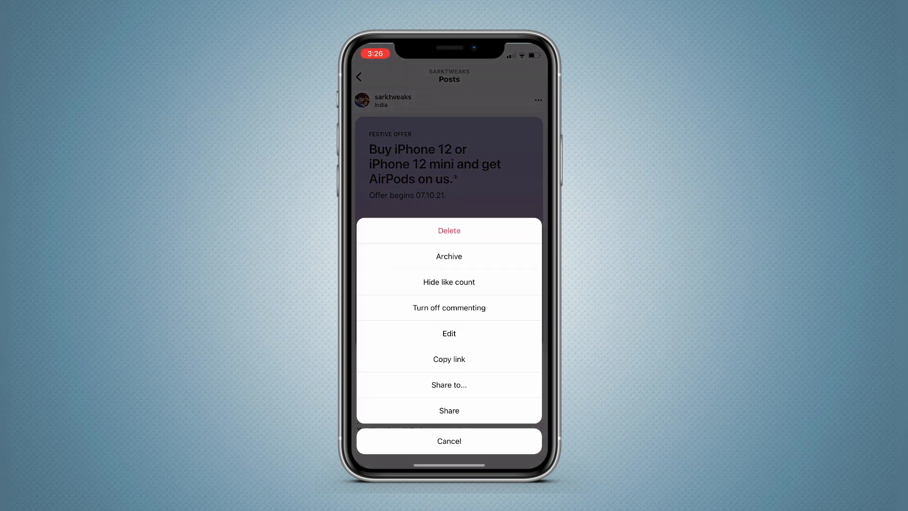
left_click(449, 359)
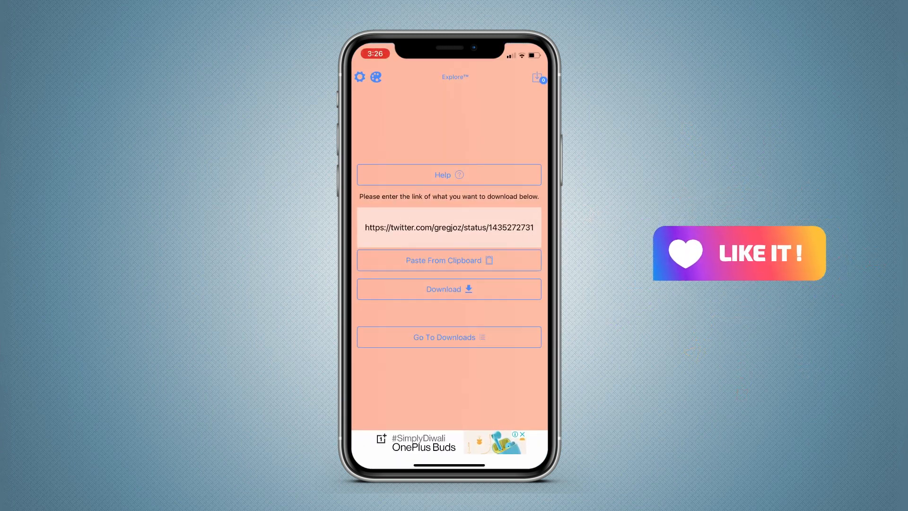
- Paste the Instagram post link into Explore and download the image
left_click(449, 260)
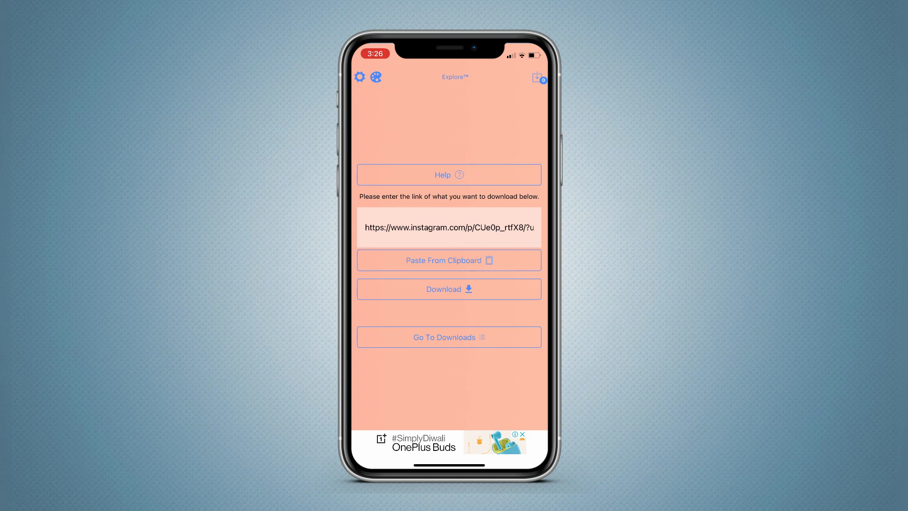
left_click(449, 289)
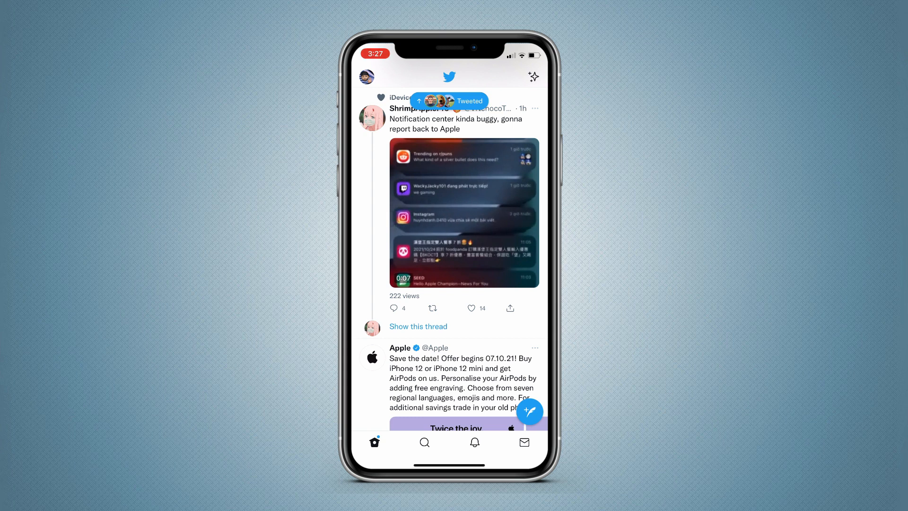
- Copy the notification-centre video tweet's link from its share menu
left_click(510, 307)
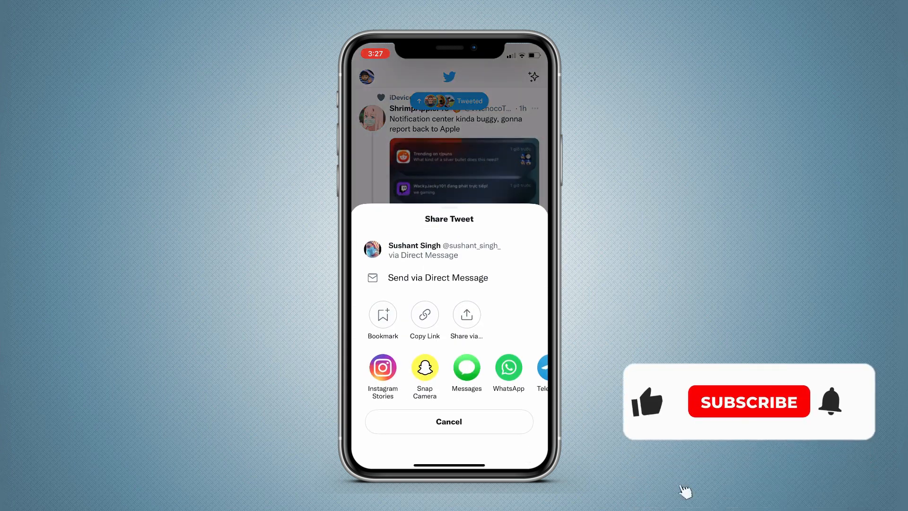
left_click(425, 314)
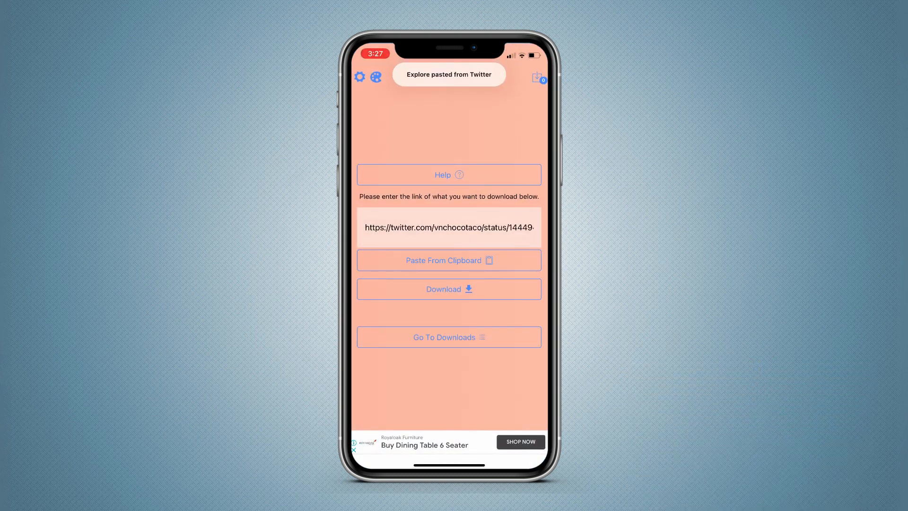
- Download the pasted tweet's video to Photos, confirm the saved message, and return home
left_click(449, 289)
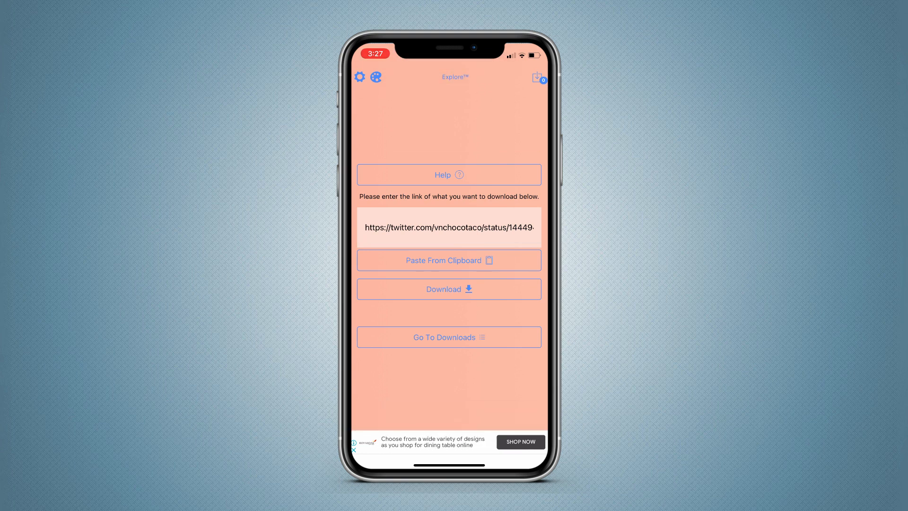
left_click(449, 289)
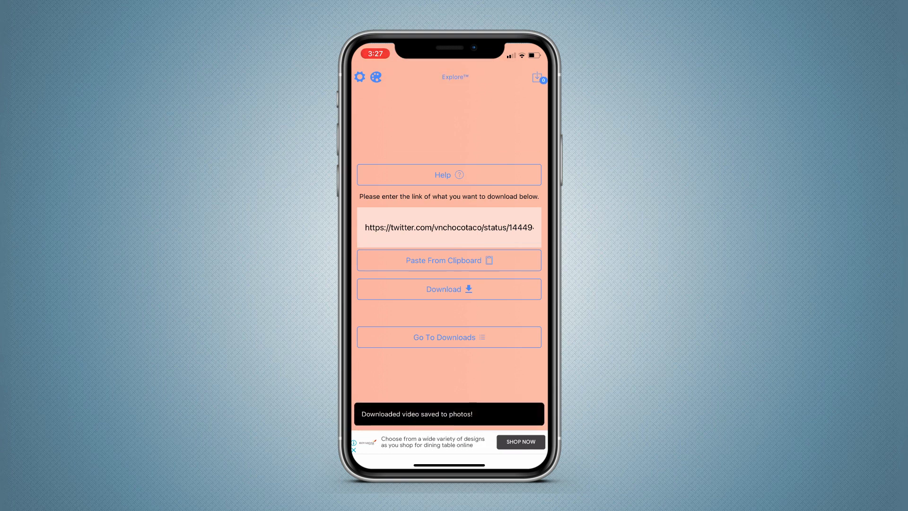
left_click(449, 338)
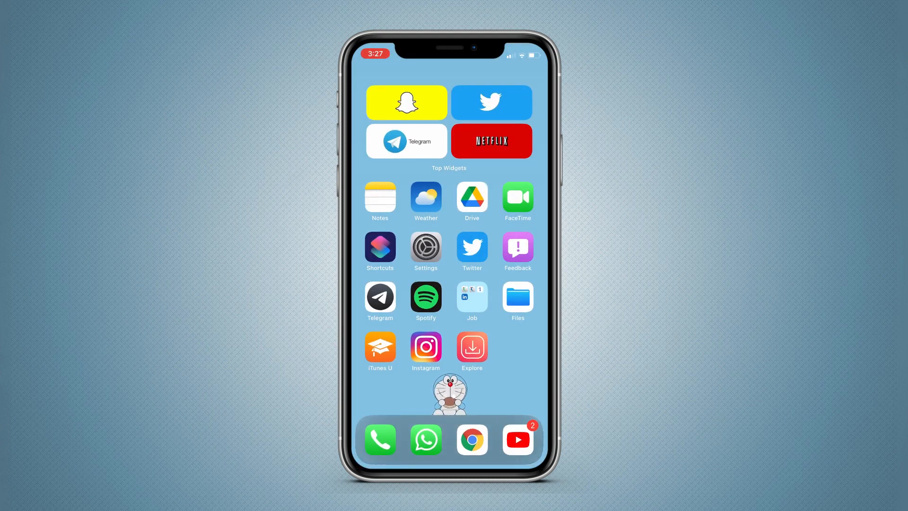
scroll("left", 3)
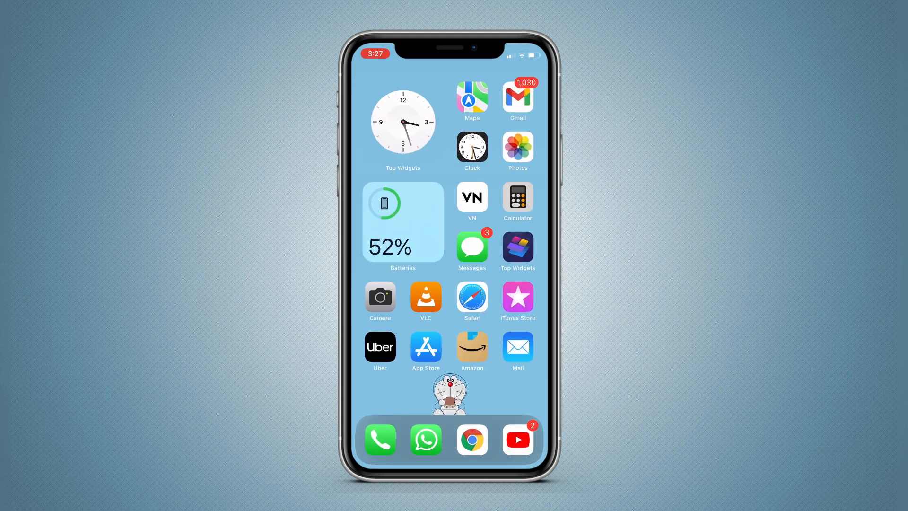